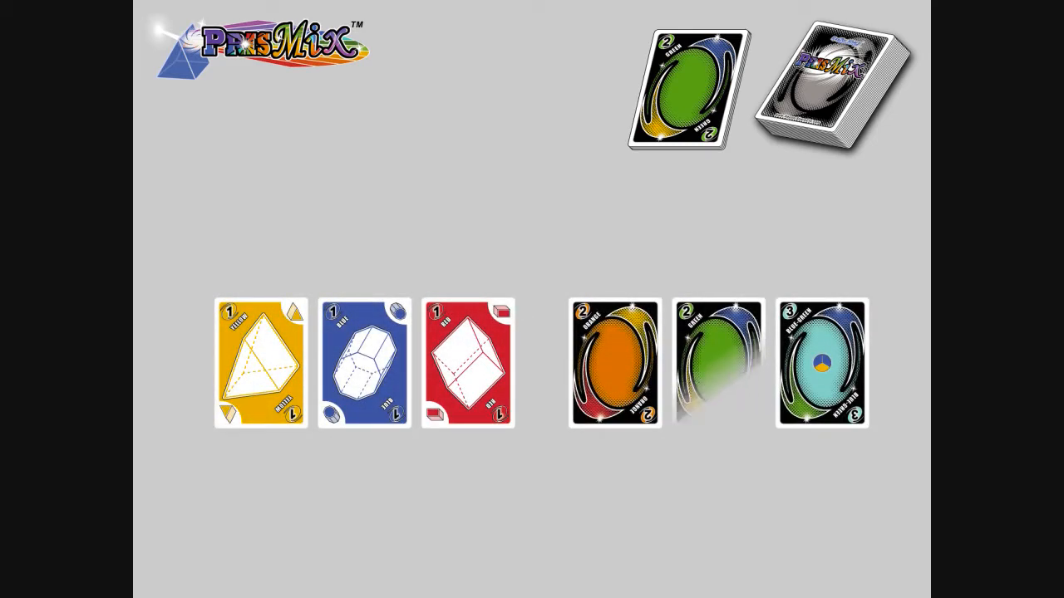
Deal the six-card hand of ones, twos and a three beside the green 2 discard.
left_click(719, 363)
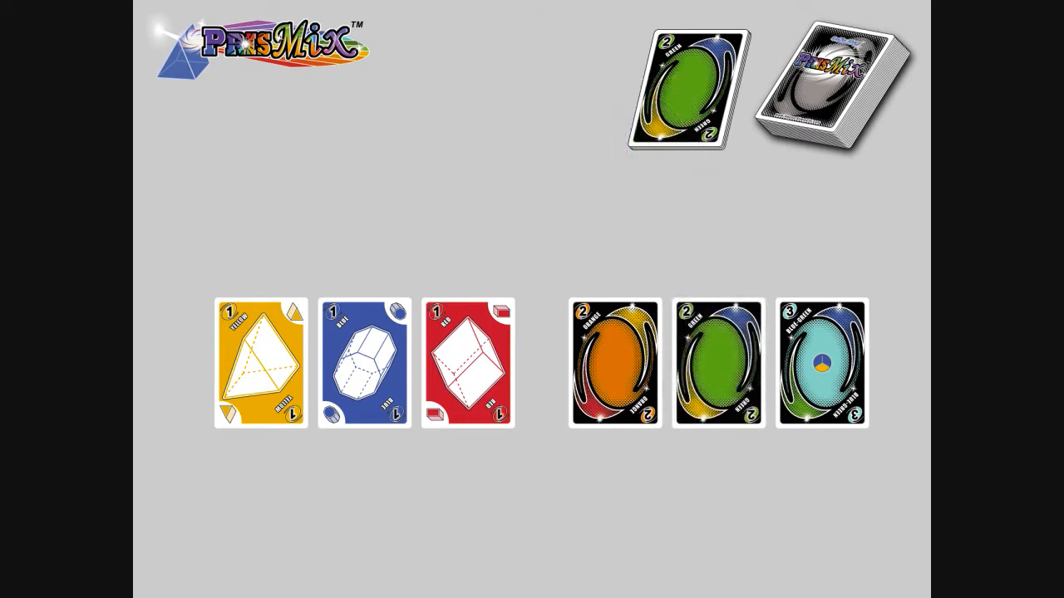
left_click(821, 362)
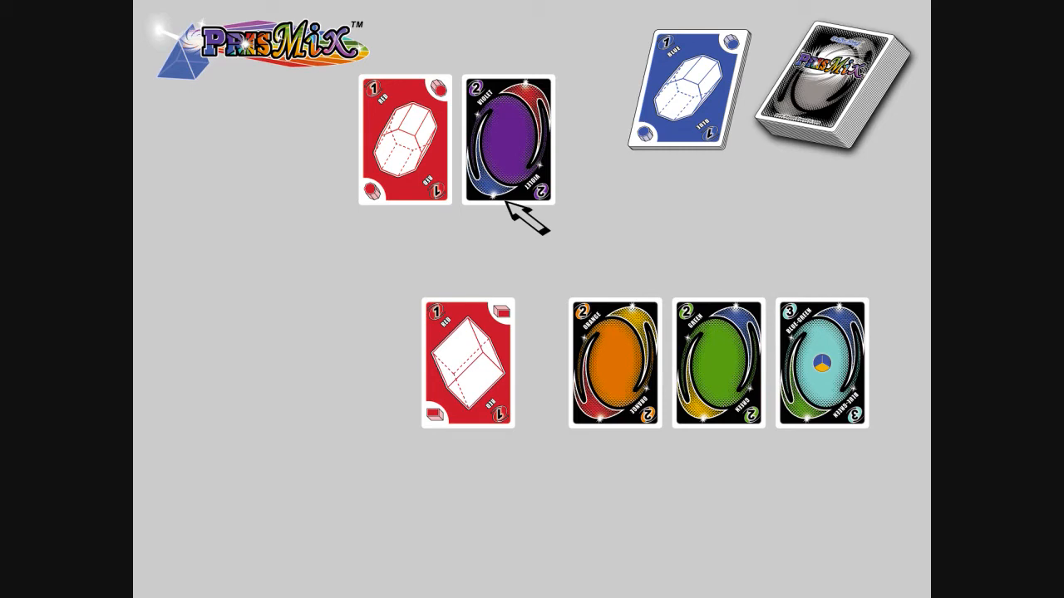
Advance so the blue 1 lands on the discard pile and the red 1/purple 2 pair appears.
left_click(508, 136)
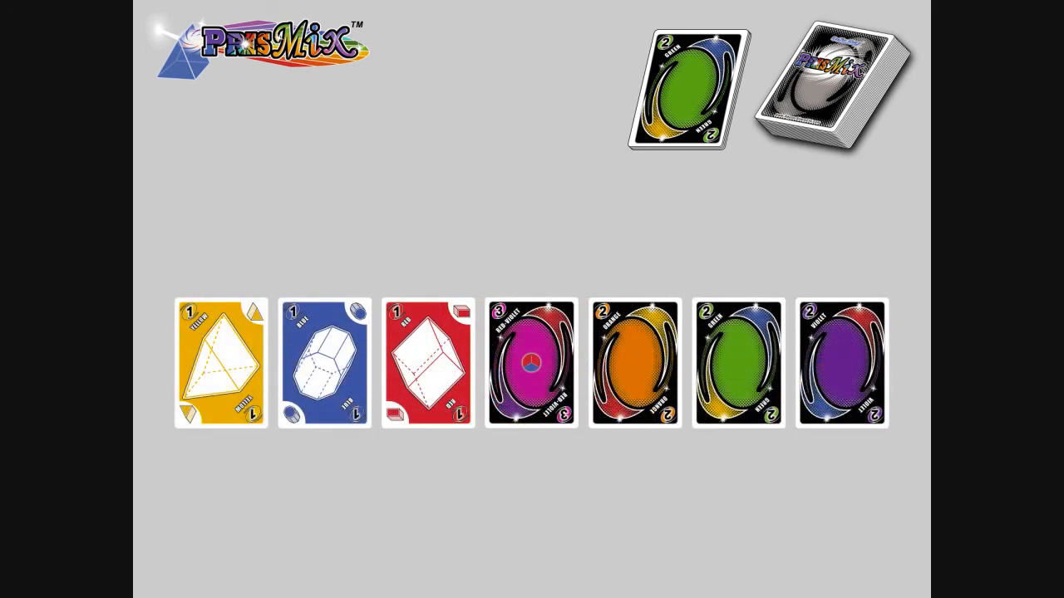
Play the last magenta 3 onto the purple 2 on the discard pile, ending the round.
left_click(528, 366)
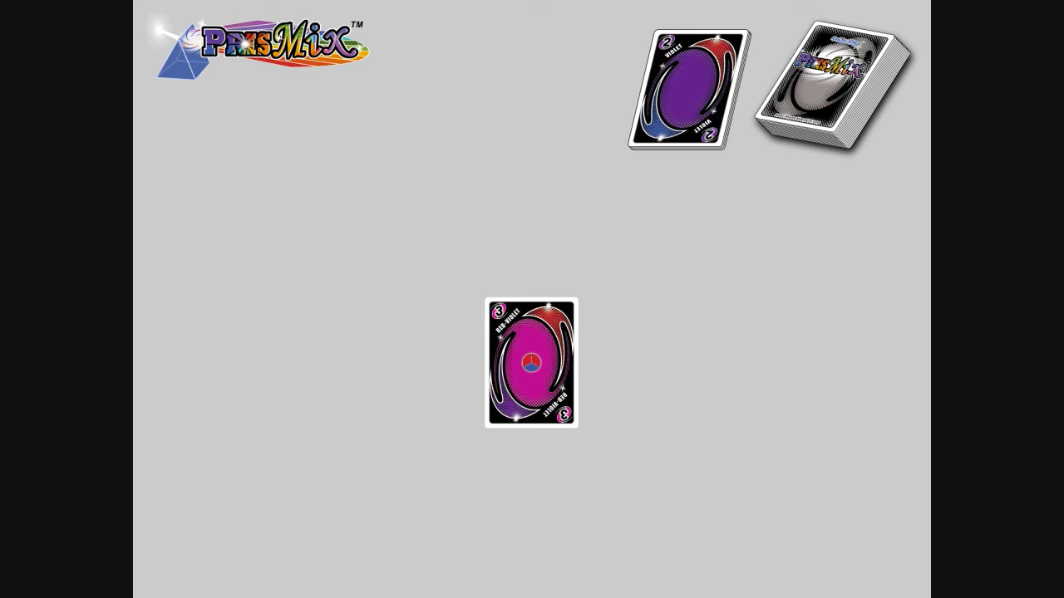
left_click_drag(532, 364, 635, 153)
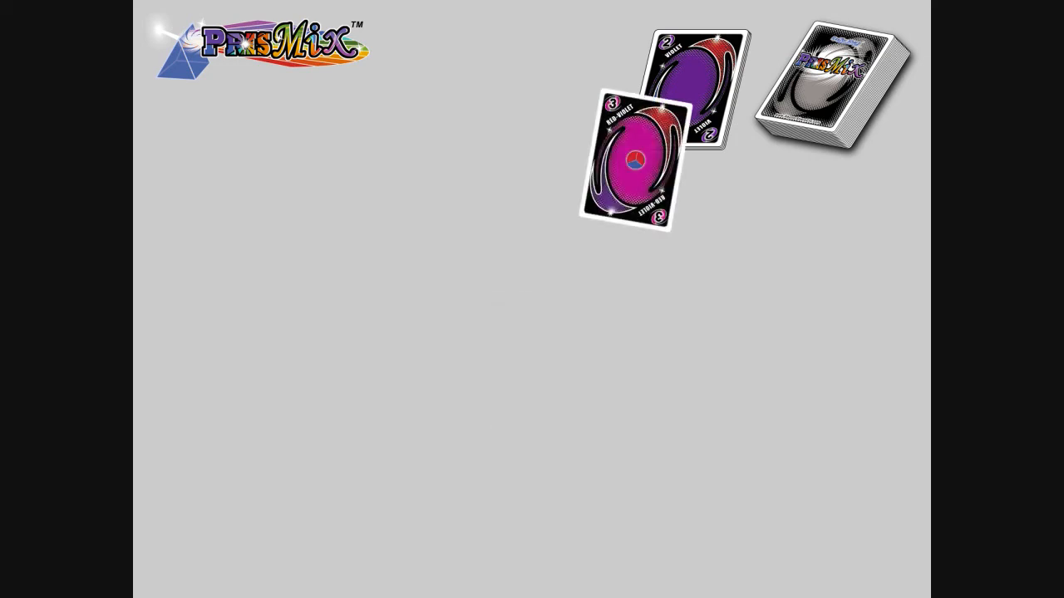